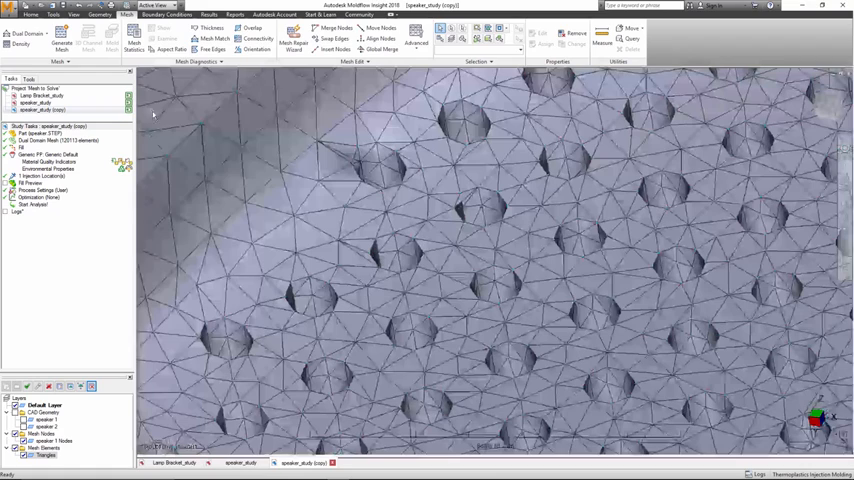
Import speaker.STEP into a new speaker study using the Solid 3D mesh type
click(210, 50)
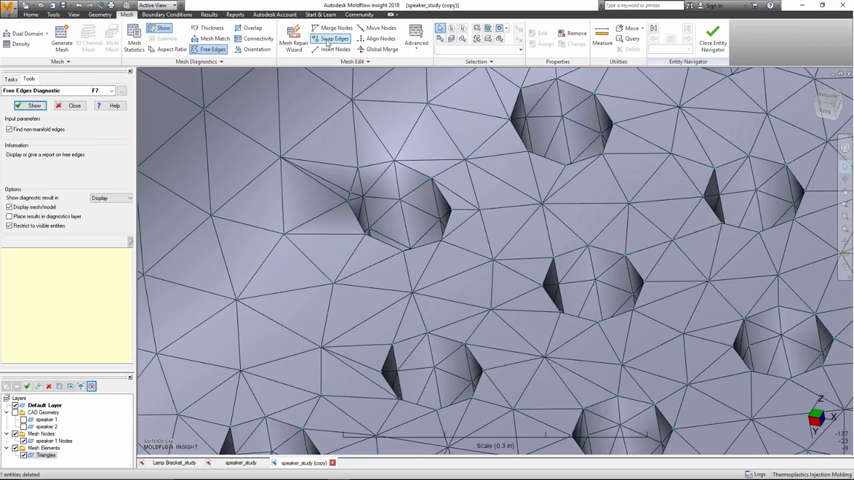
click(329, 39)
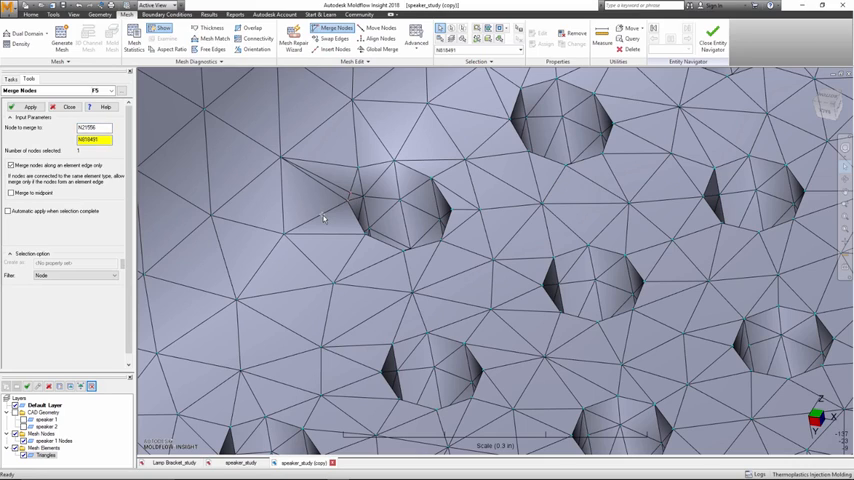
click(320, 213)
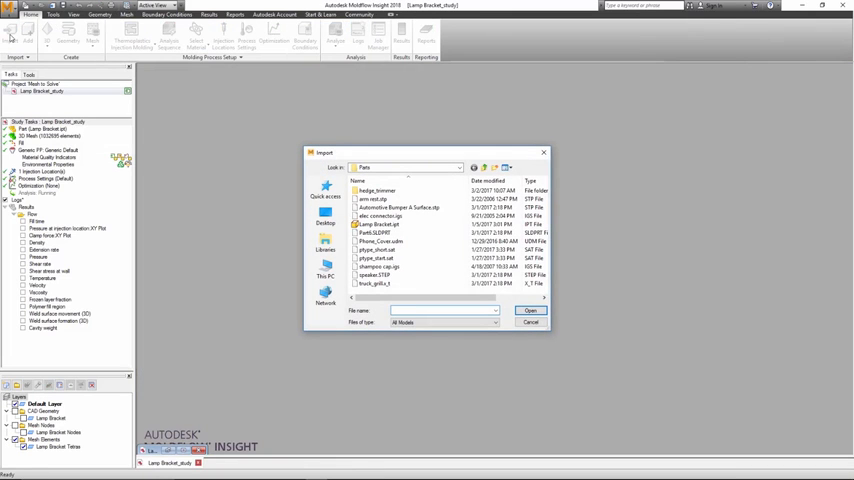
click(531, 310)
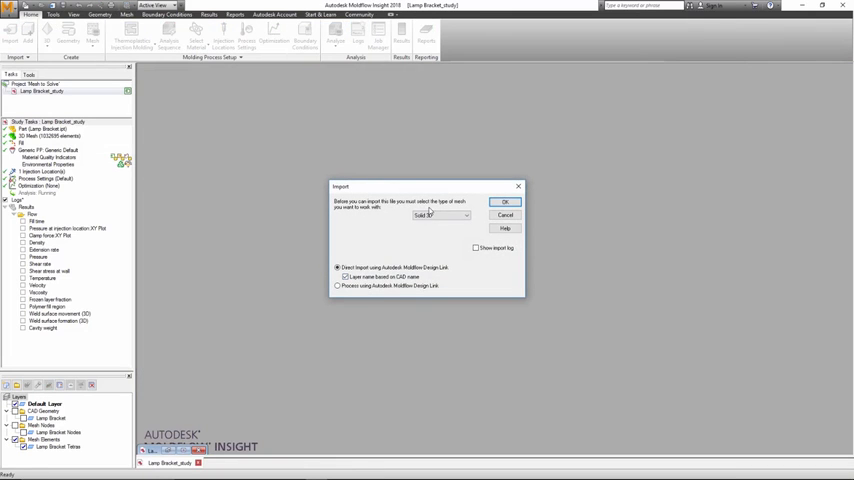
click(505, 201)
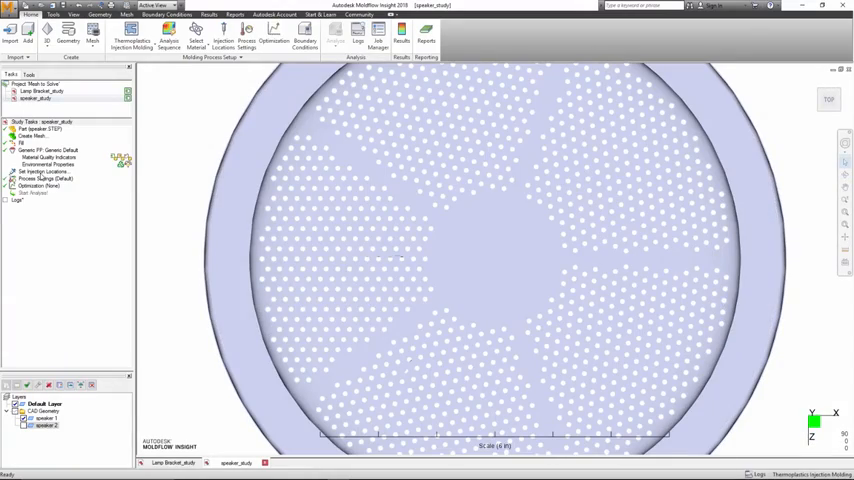
Start meshing the speaker part, with Fill analysis, Generic PP and default process settings
click(222, 43)
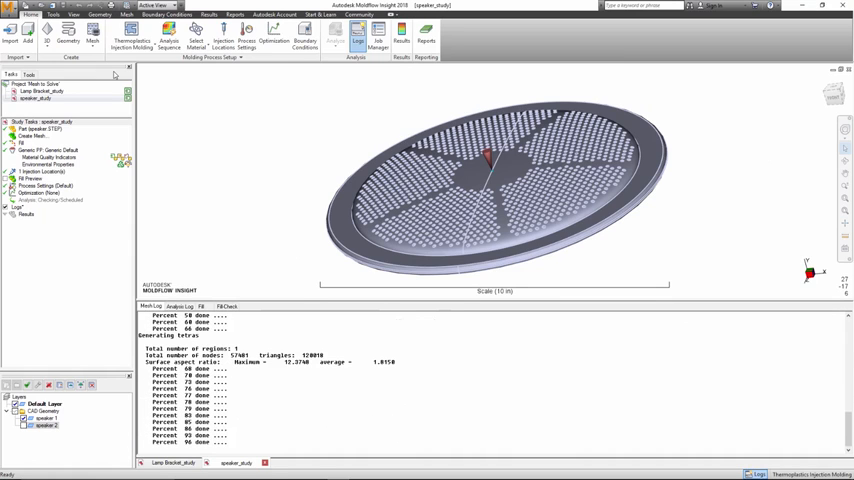
click(208, 14)
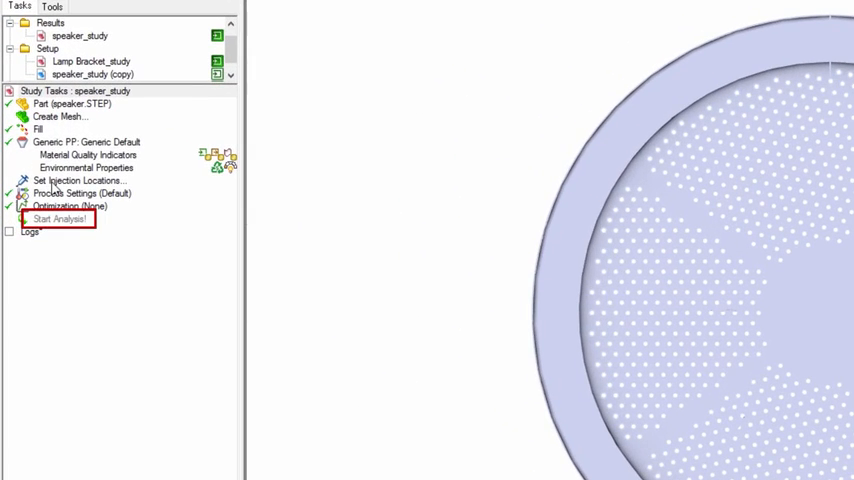
Set one injection location at the centre of the speaker part
click(80, 180)
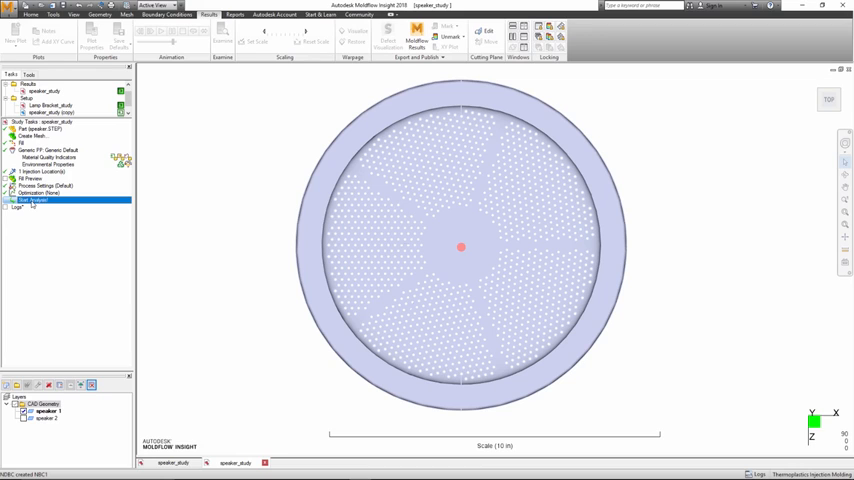
Run the one-click mesh and fill analysis, then view the Fill time result
click(35, 199)
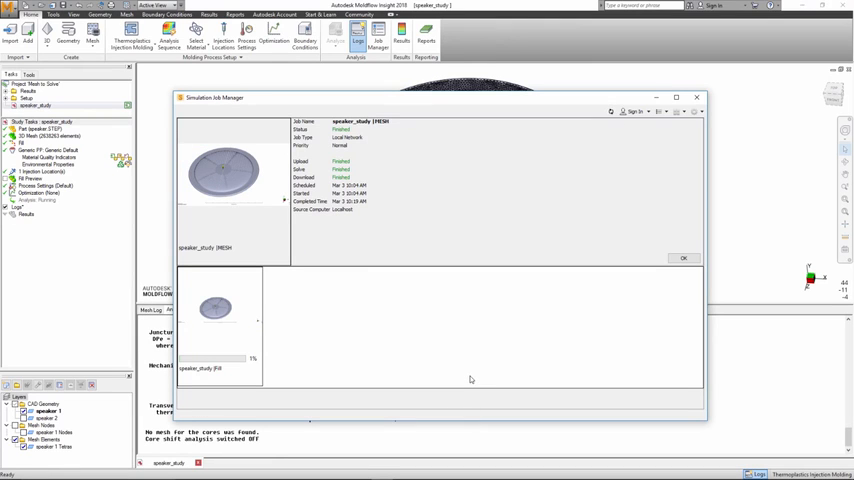
click(683, 258)
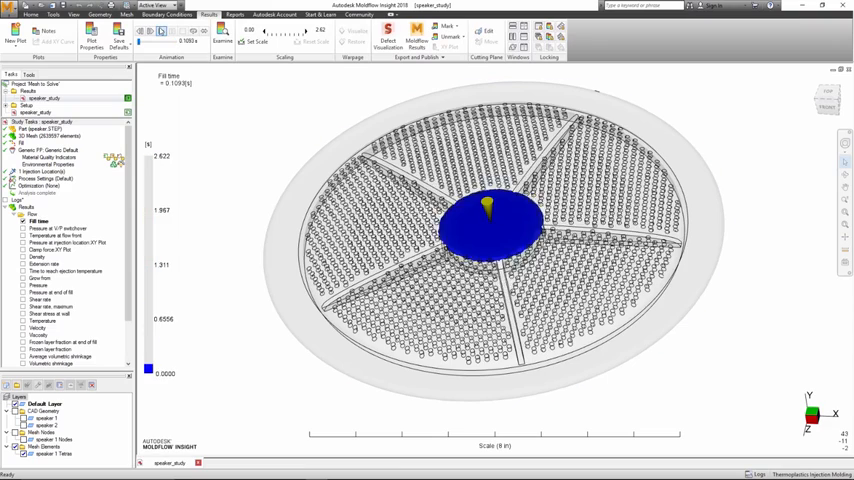